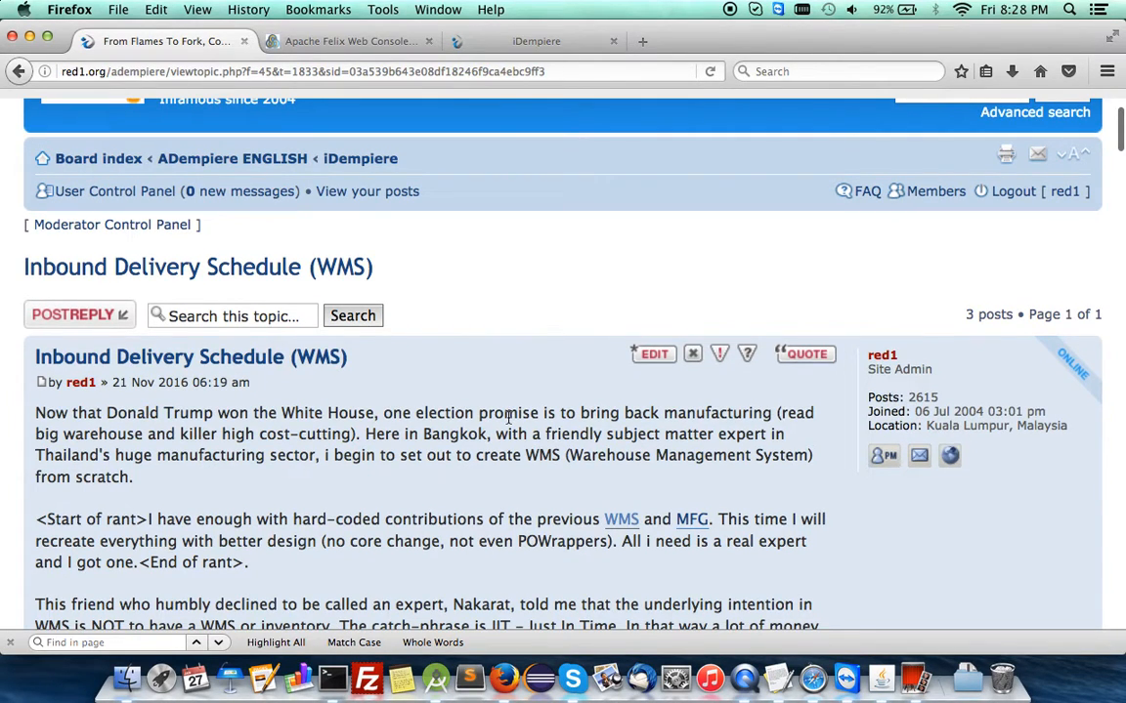
- Scroll down to reveal the desktop with QR code images One, Two, Three and Four
{"action": "scroll", "scroll_direction": "down", "scroll_amount": 3}
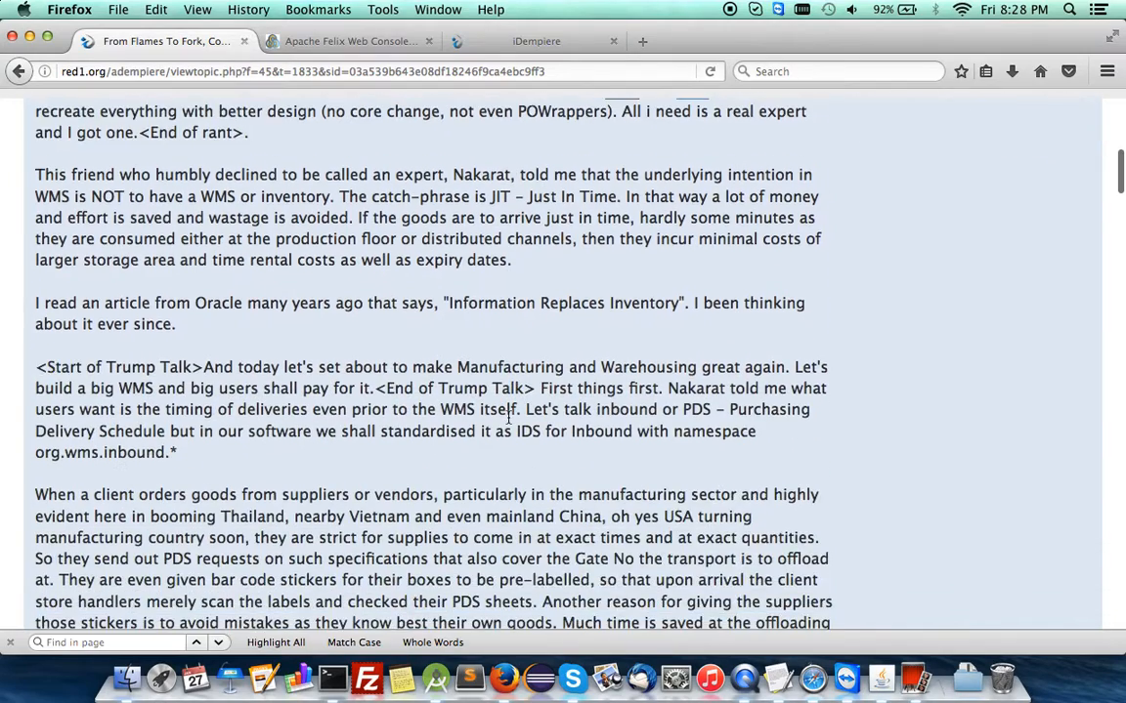
{"action": "scroll", "scroll_direction": "down", "scroll_amount": 3}
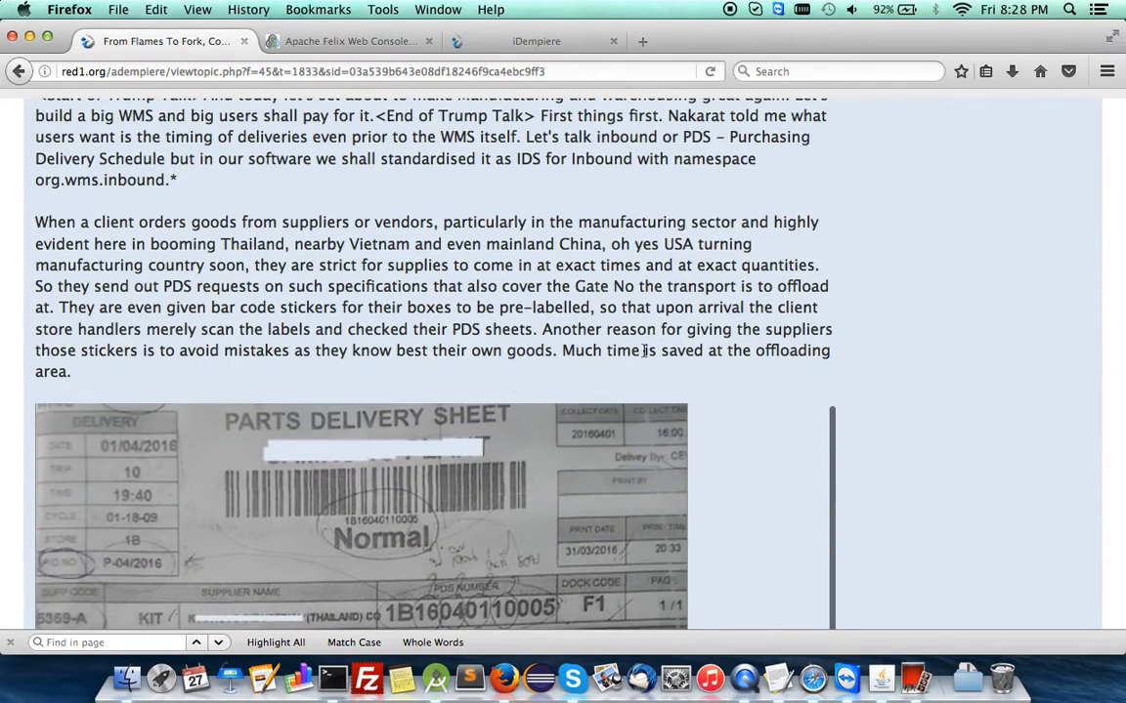
{"action": "scroll", "scroll_direction": "down", "scroll_amount": 3}
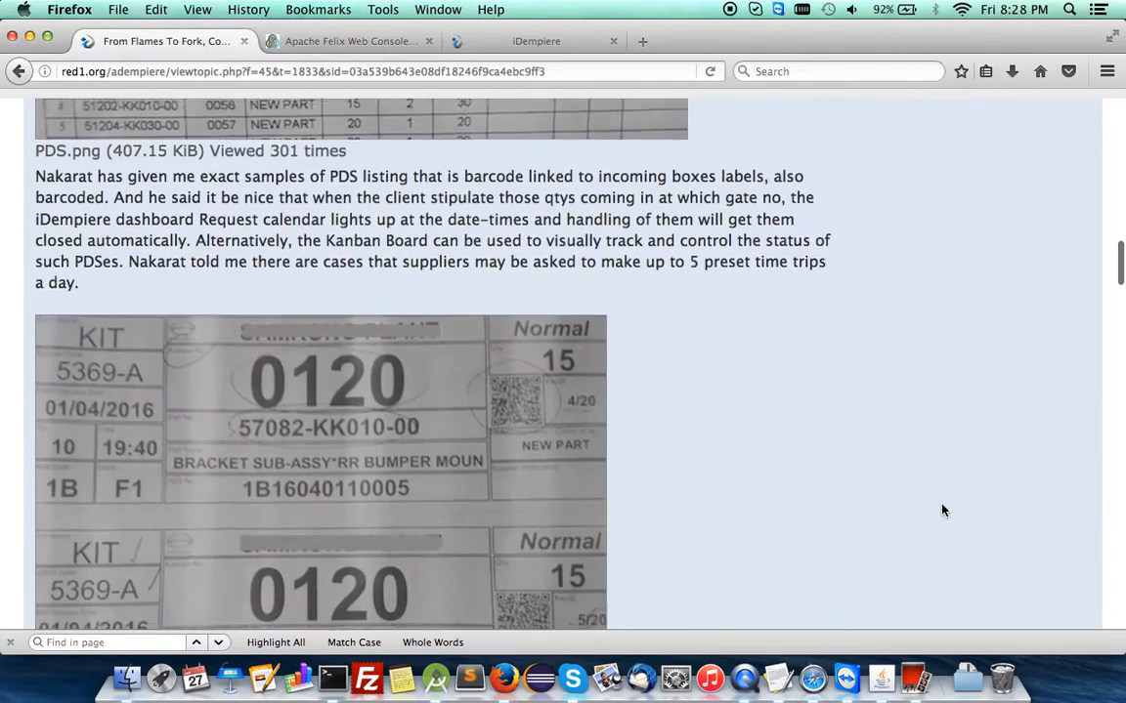
{"action": "scroll", "scroll_direction": "down", "scroll_amount": 3}
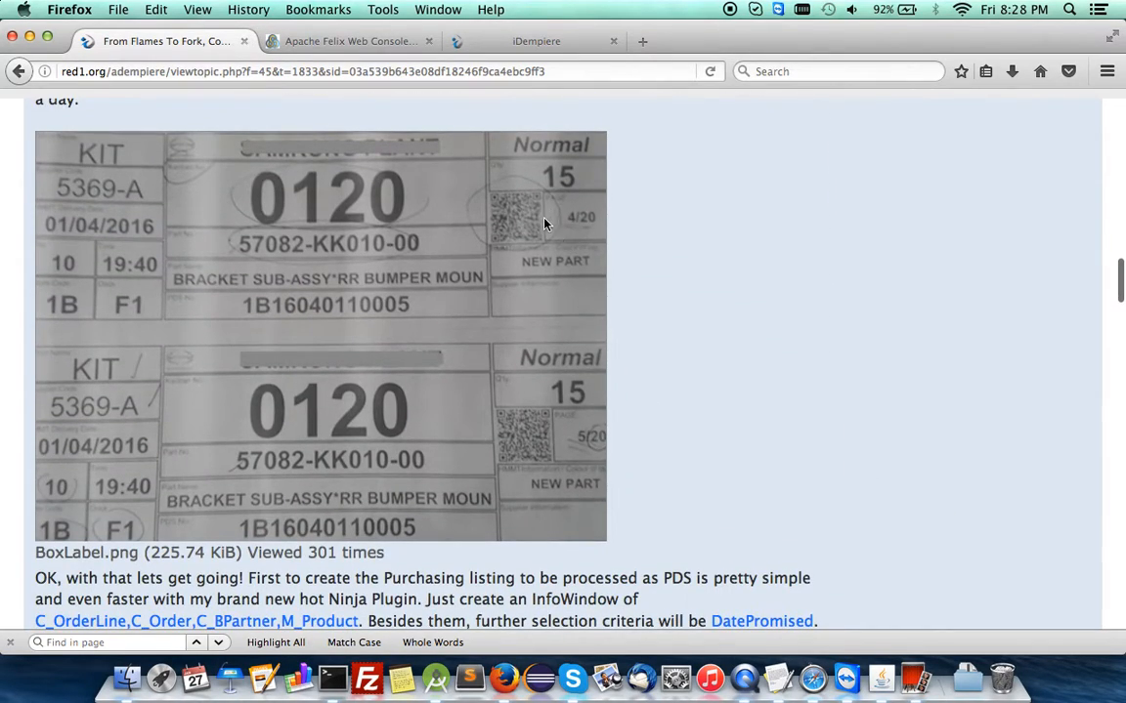
{"action": "mouse_move", "coordinate": [687, 451]}
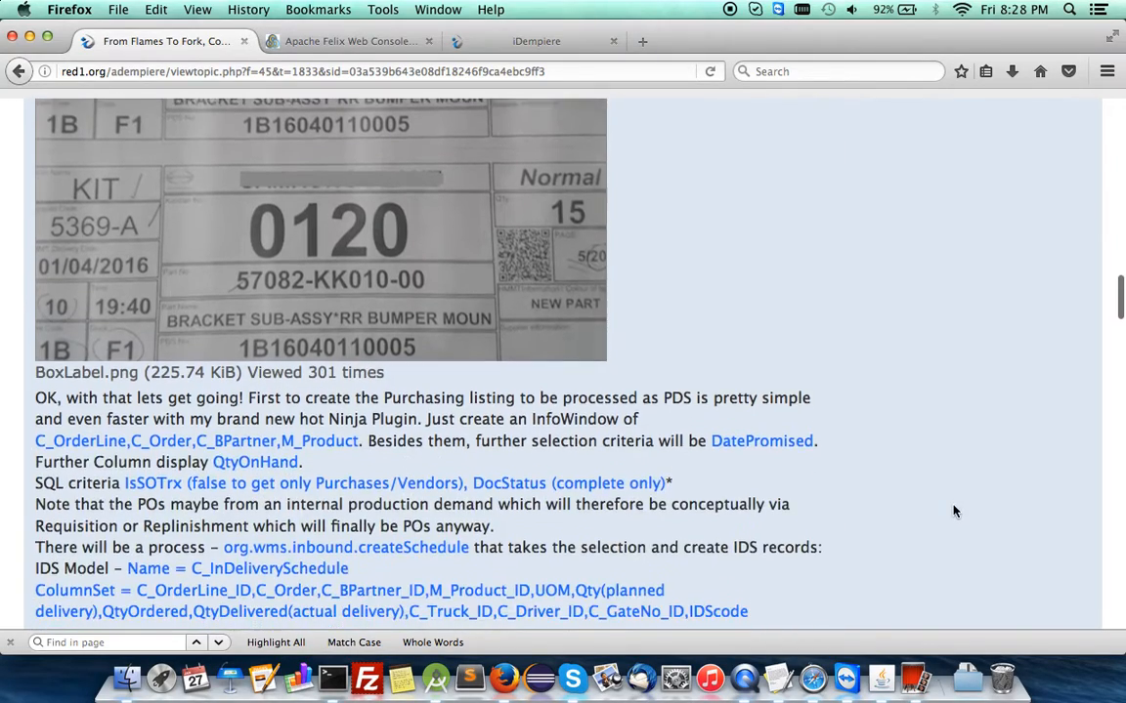
{"action": "scroll", "scroll_direction": "down", "scroll_amount": 3}
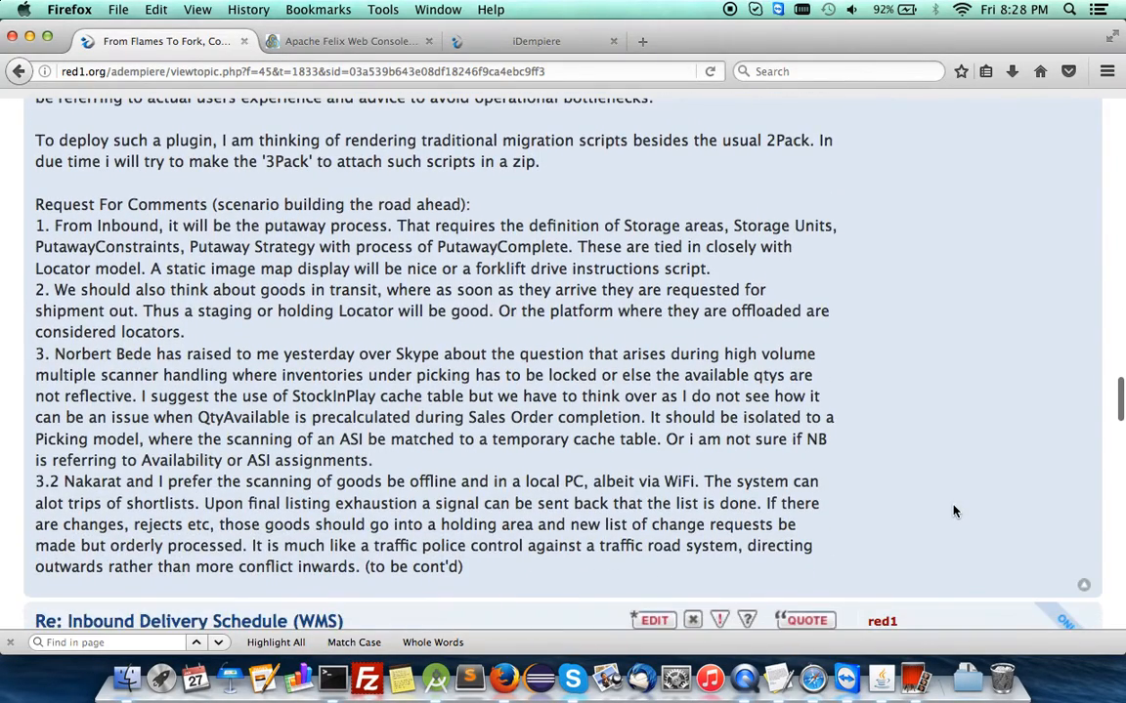
{"action": "scroll", "scroll_direction": "down", "scroll_amount": 3}
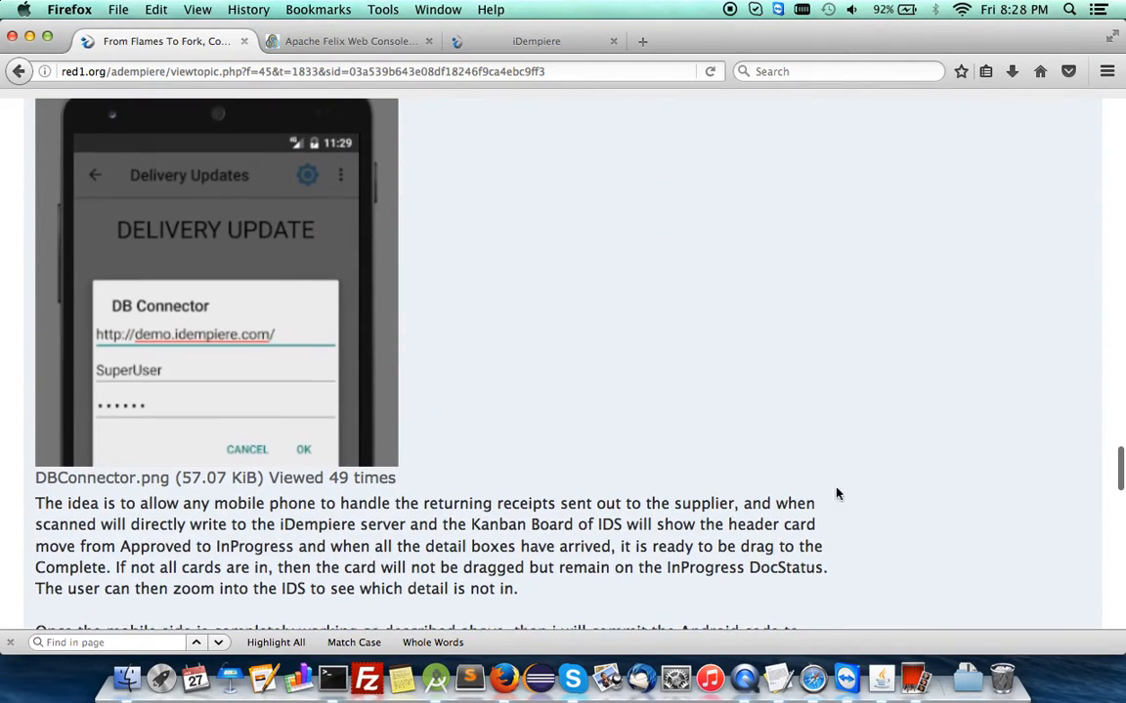
{"action": "scroll", "scroll_direction": "down", "scroll_amount": 3}
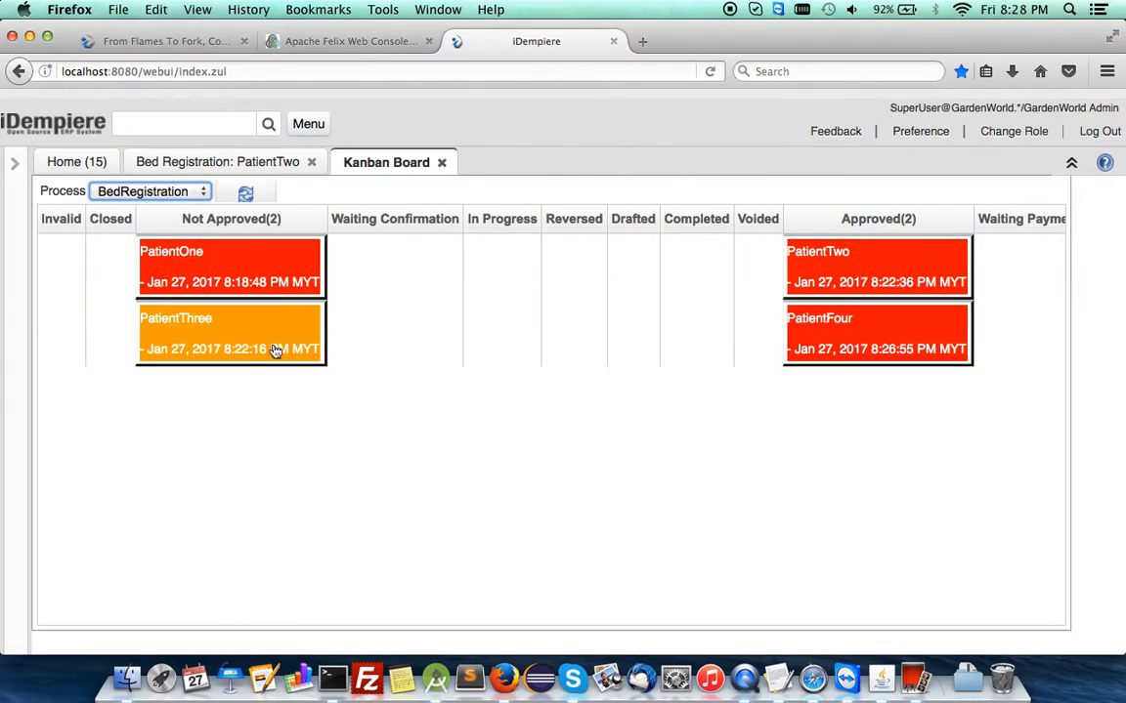
{"action": "mouse_move", "coordinate": [493, 344]}
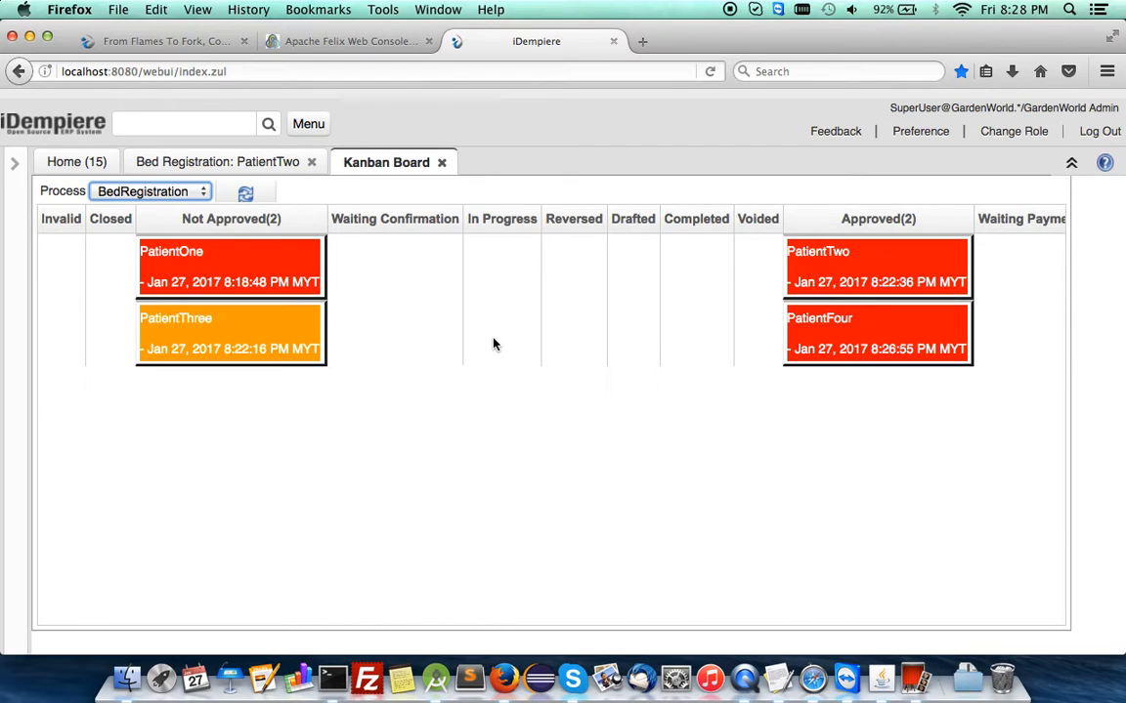
{"action": "mouse_move", "coordinate": [479, 287]}
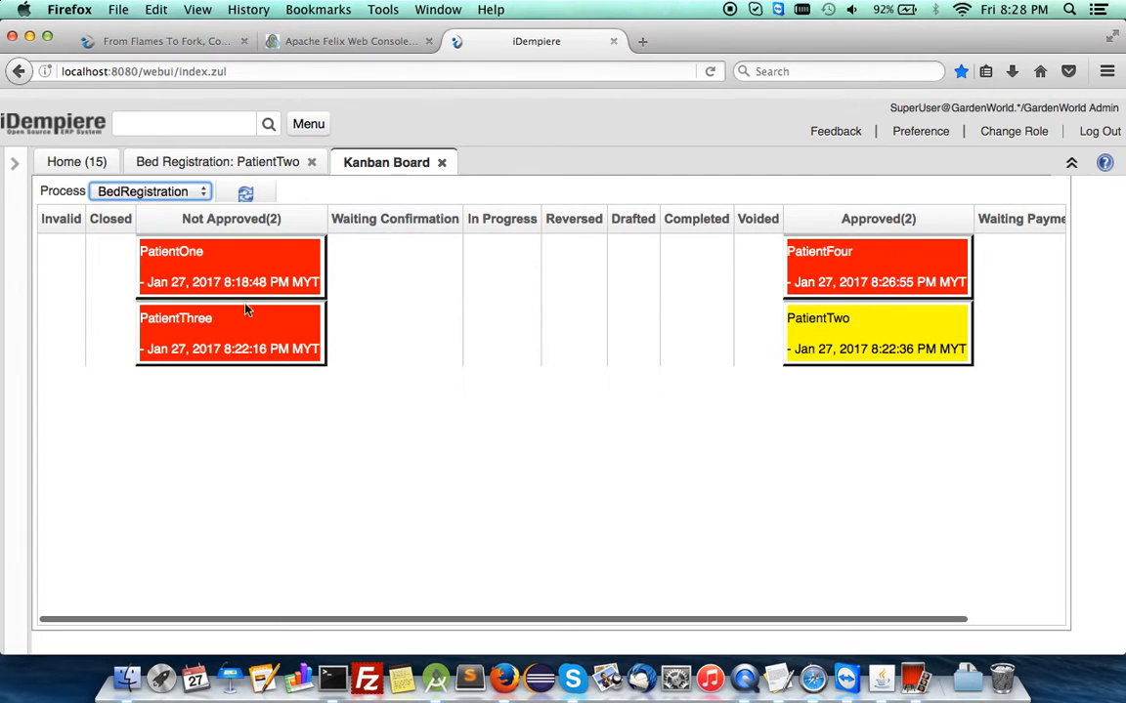
{"action": "mouse_move", "coordinate": [824, 295]}
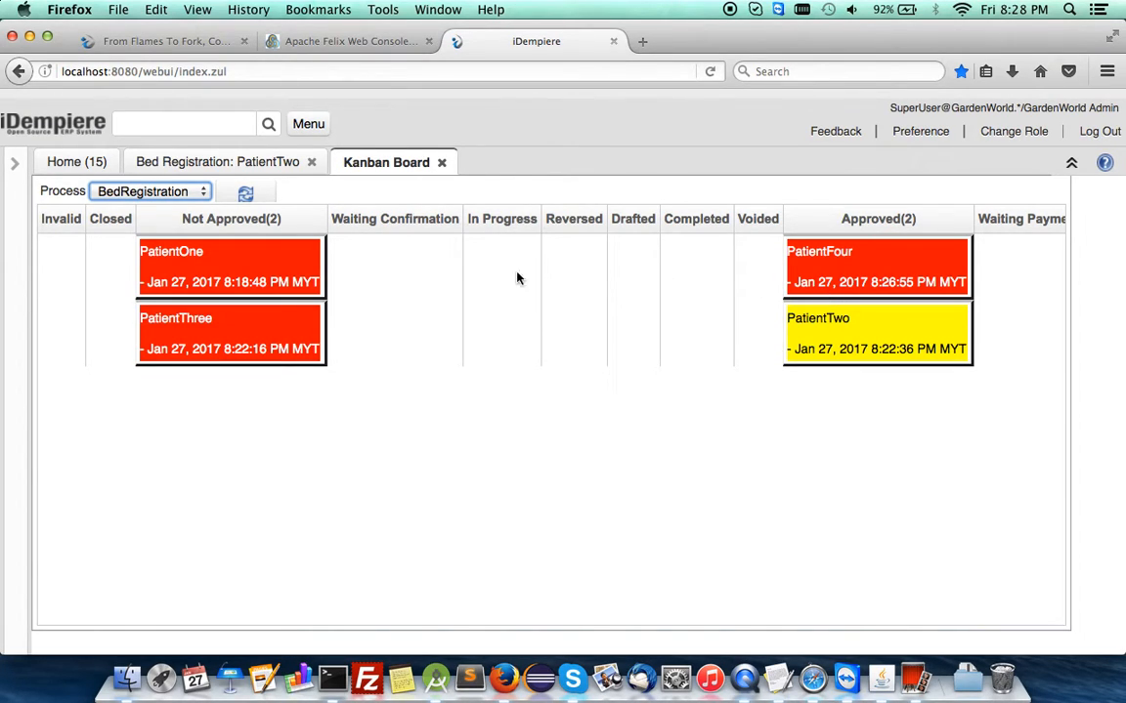
{"action": "mouse_move", "coordinate": [506, 297]}
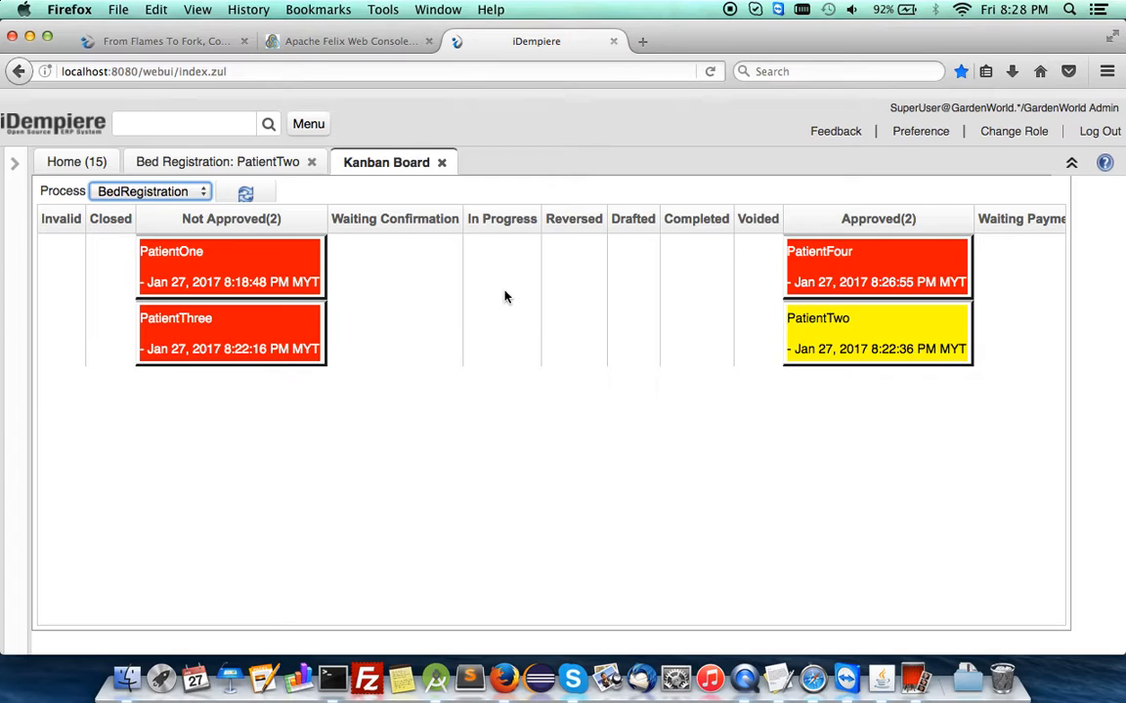
{"action": "mouse_move", "coordinate": [777, 677]}
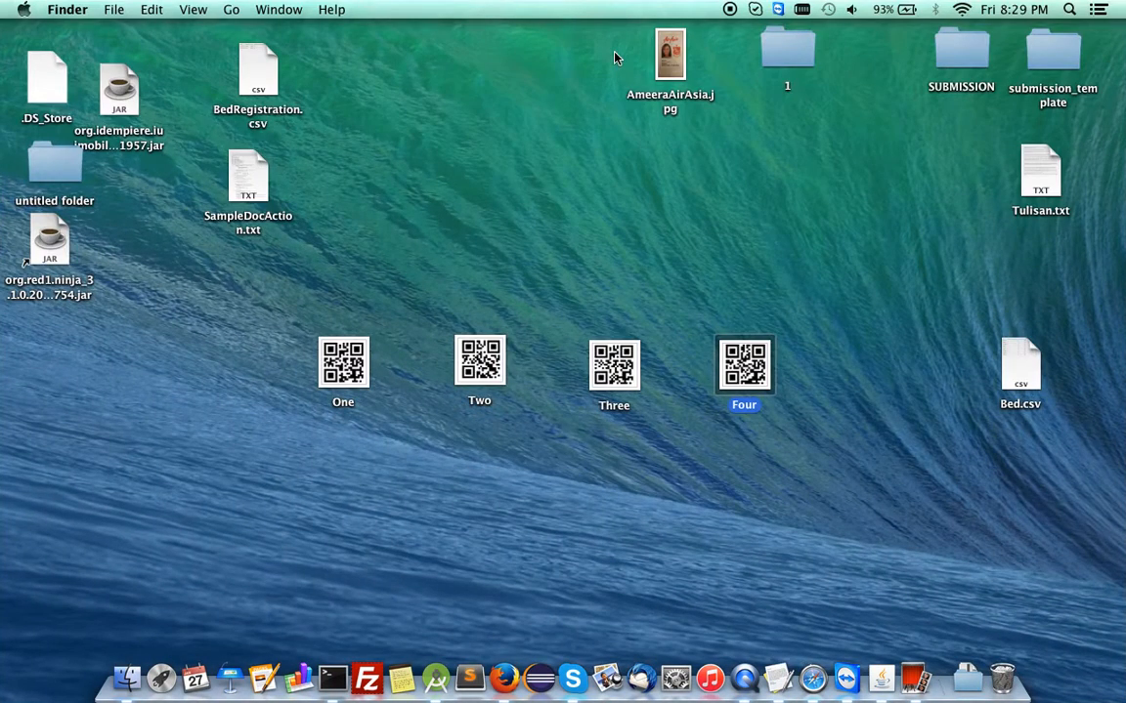
{"action": "mouse_move", "coordinate": [543, 135]}
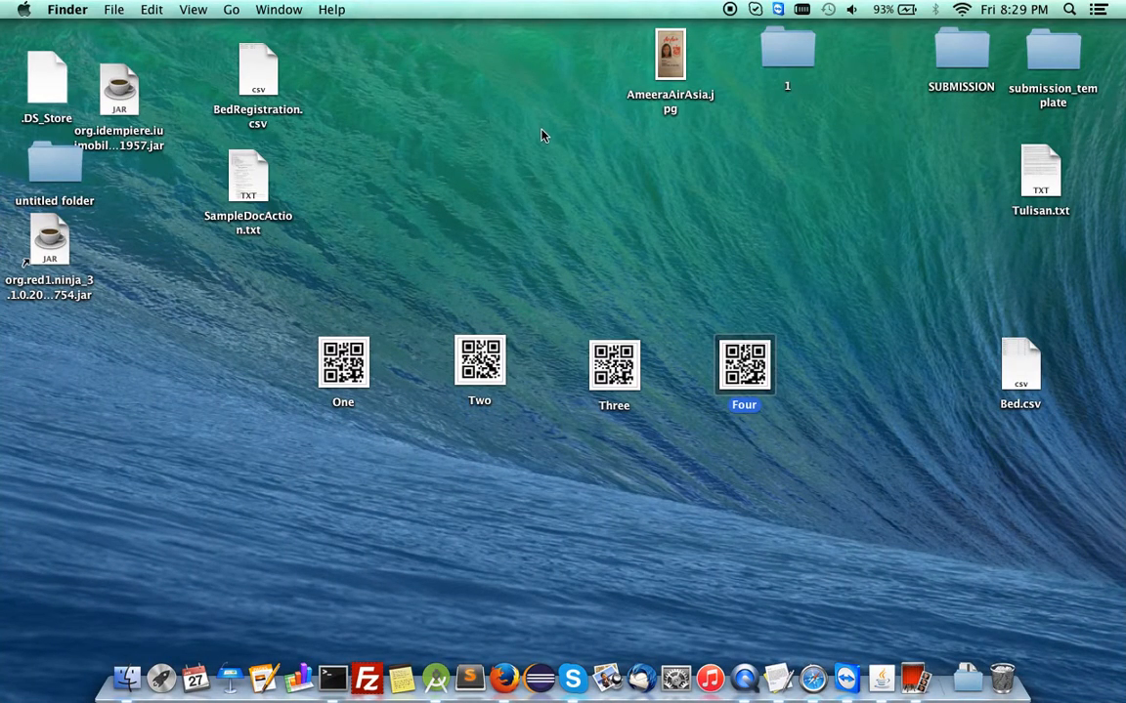
{"action": "mouse_move", "coordinate": [422, 434]}
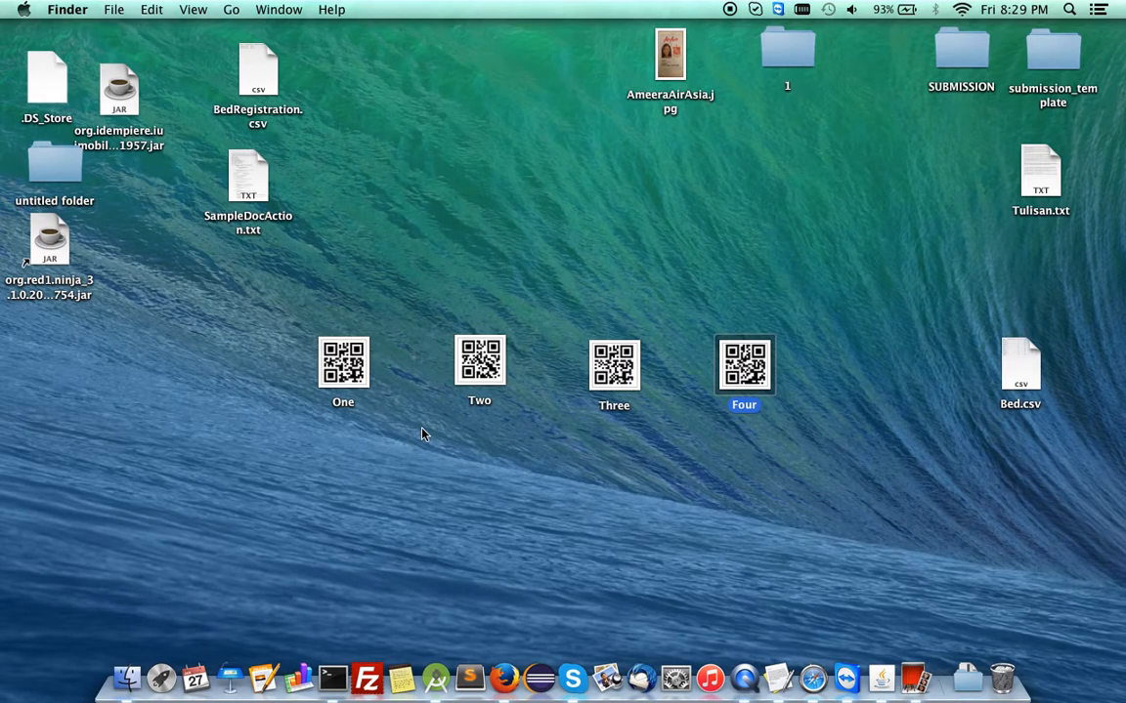
{"action": "mouse_move", "coordinate": [359, 387]}
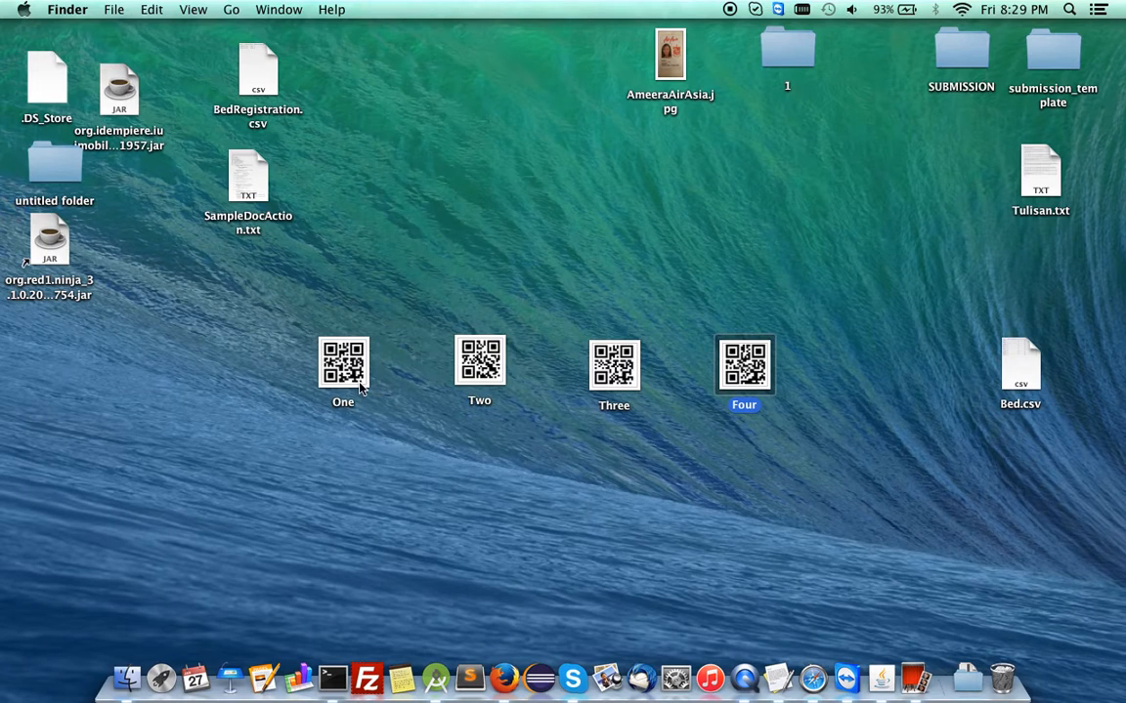
{"action": "mouse_move", "coordinate": [503, 678]}
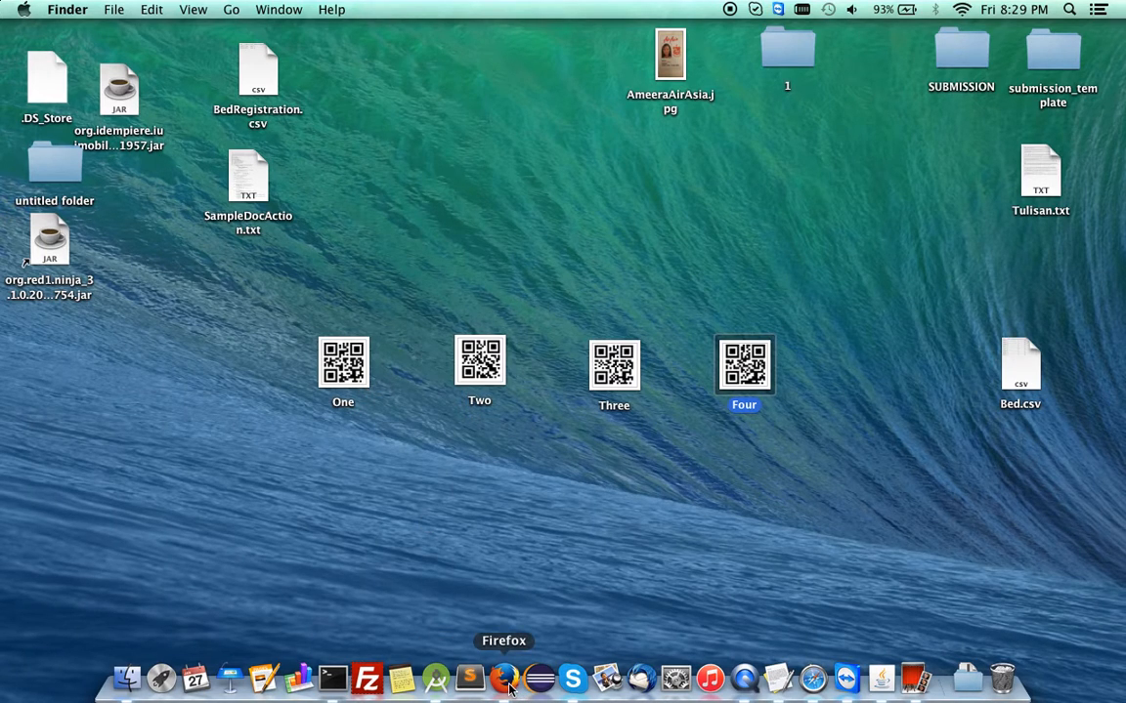
- Switch apps via the Dock so PatientOne shows under In Progress on the BedRegistration board
{"action": "left_click", "coordinate": [504, 677]}
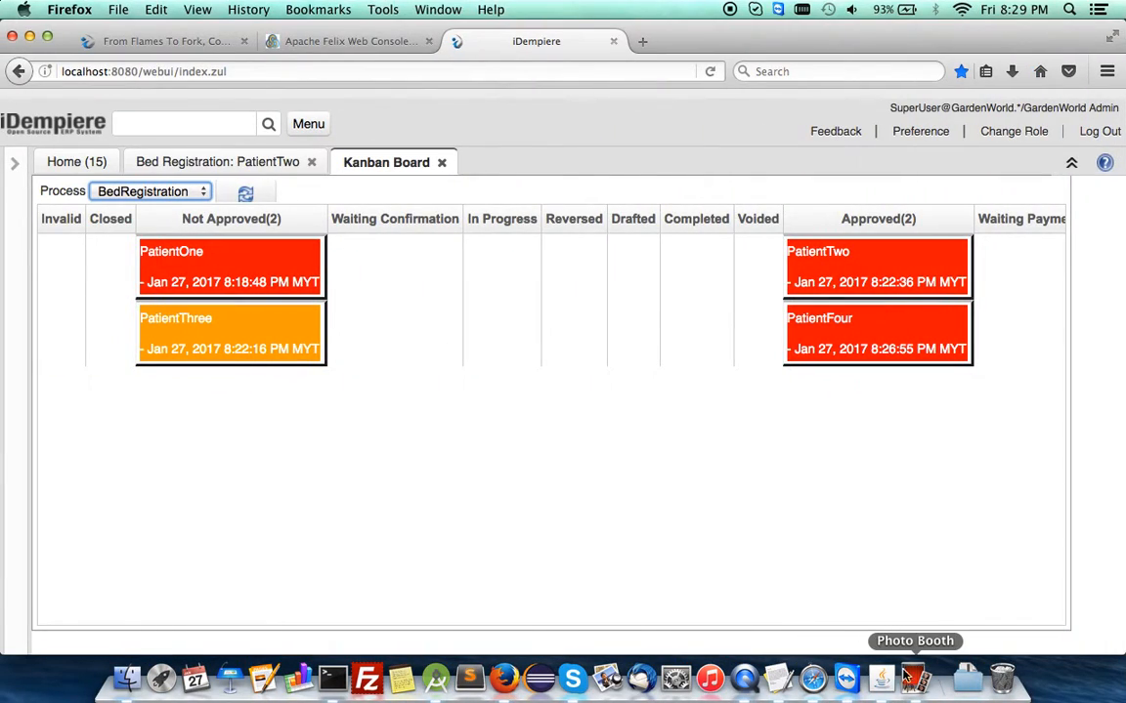
{"action": "left_click", "coordinate": [915, 677]}
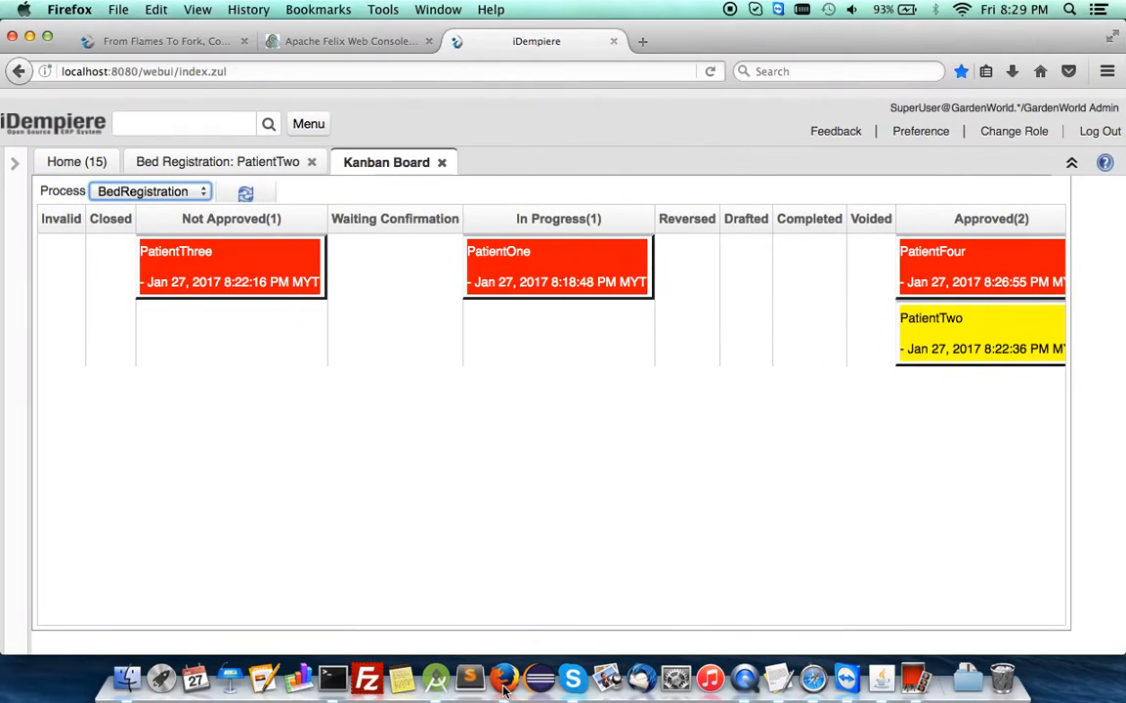
{"action": "mouse_move", "coordinate": [554, 281]}
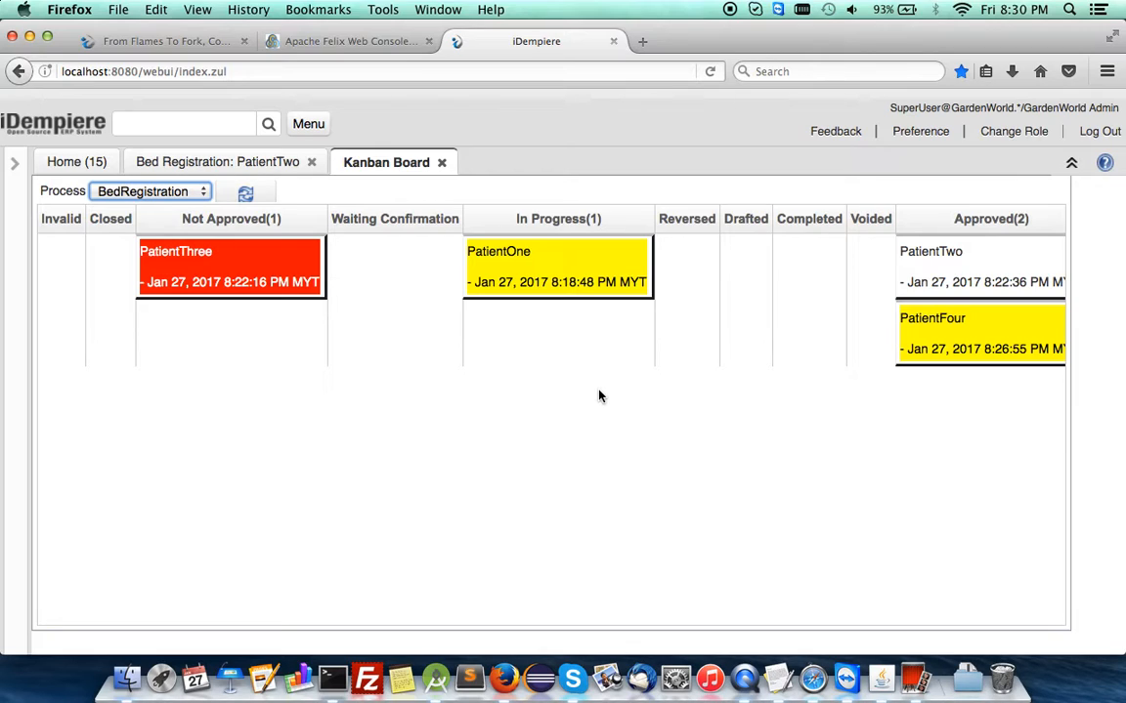
{"action": "mouse_move", "coordinate": [602, 396]}
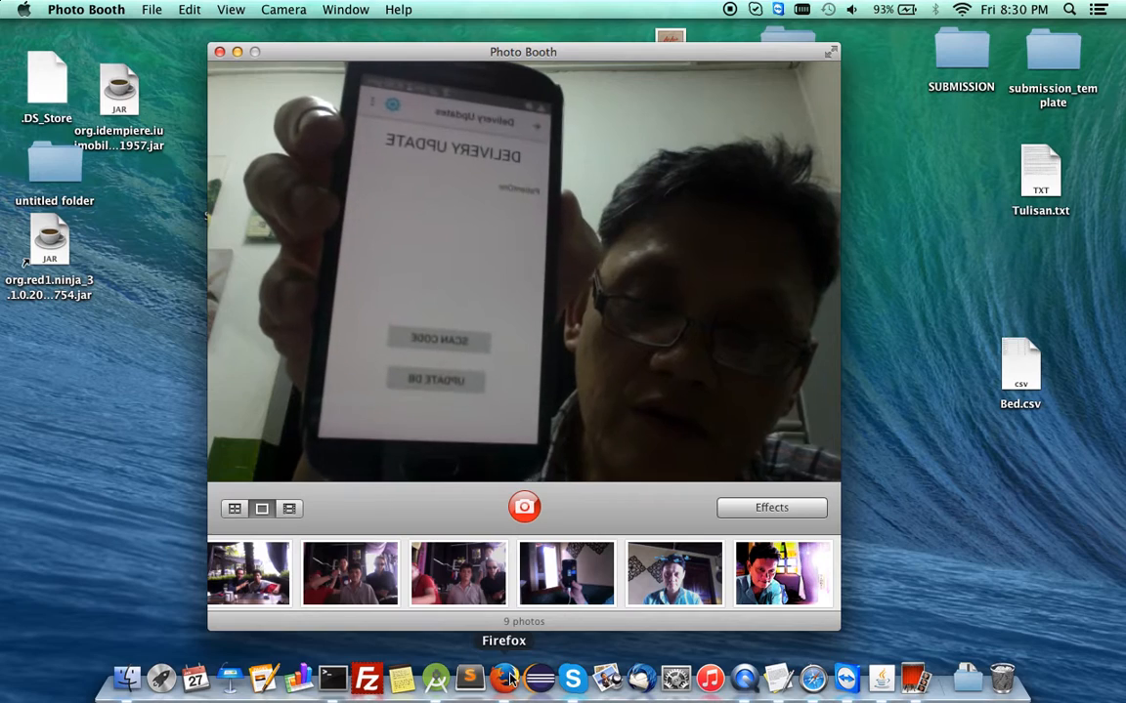
- Check the Kanban board, return to Photo Booth, and move its window to the right
{"action": "left_click", "coordinate": [503, 676]}
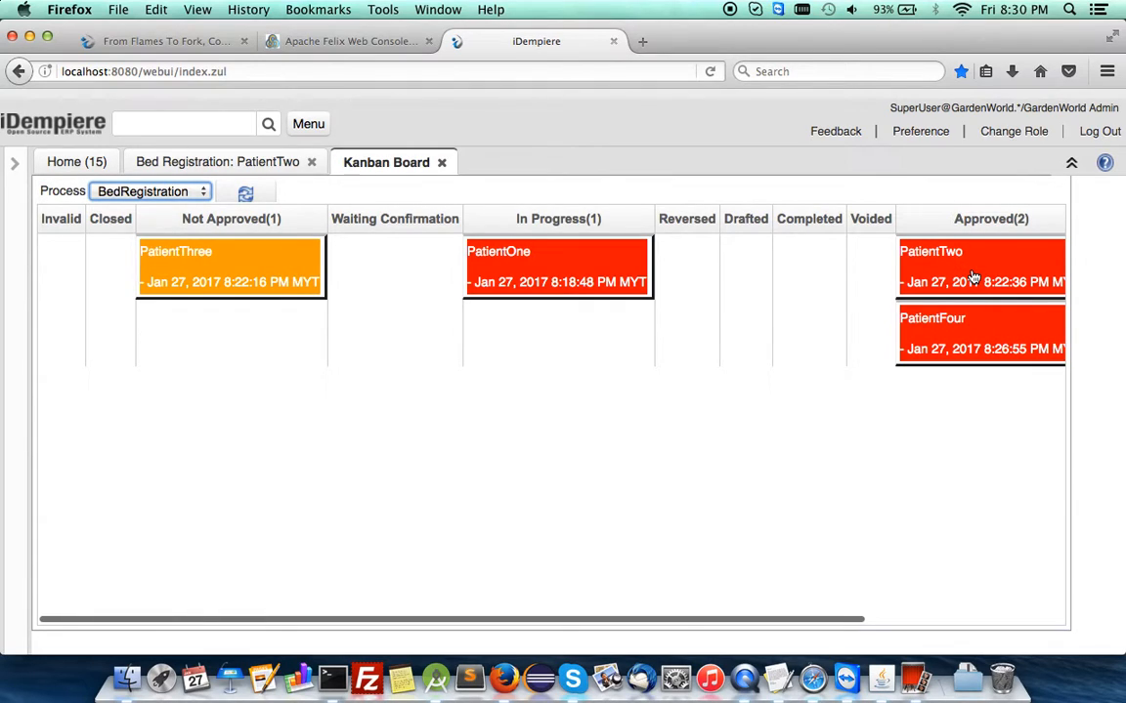
{"action": "mouse_move", "coordinate": [504, 677]}
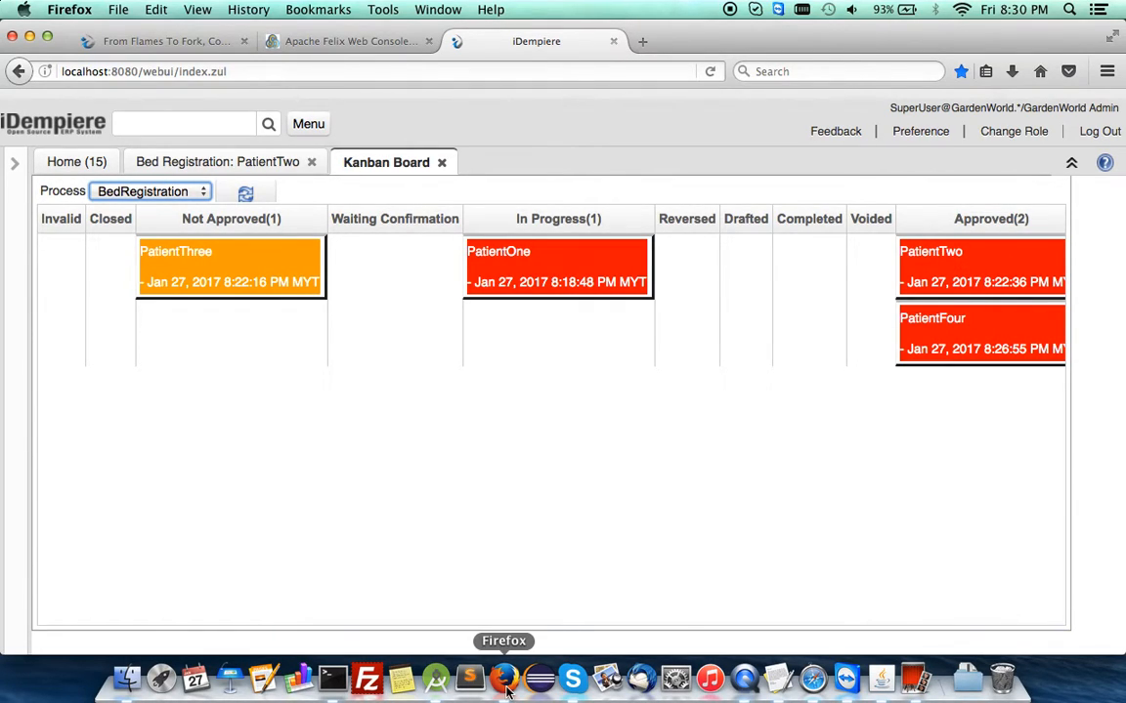
{"action": "mouse_move", "coordinate": [914, 674]}
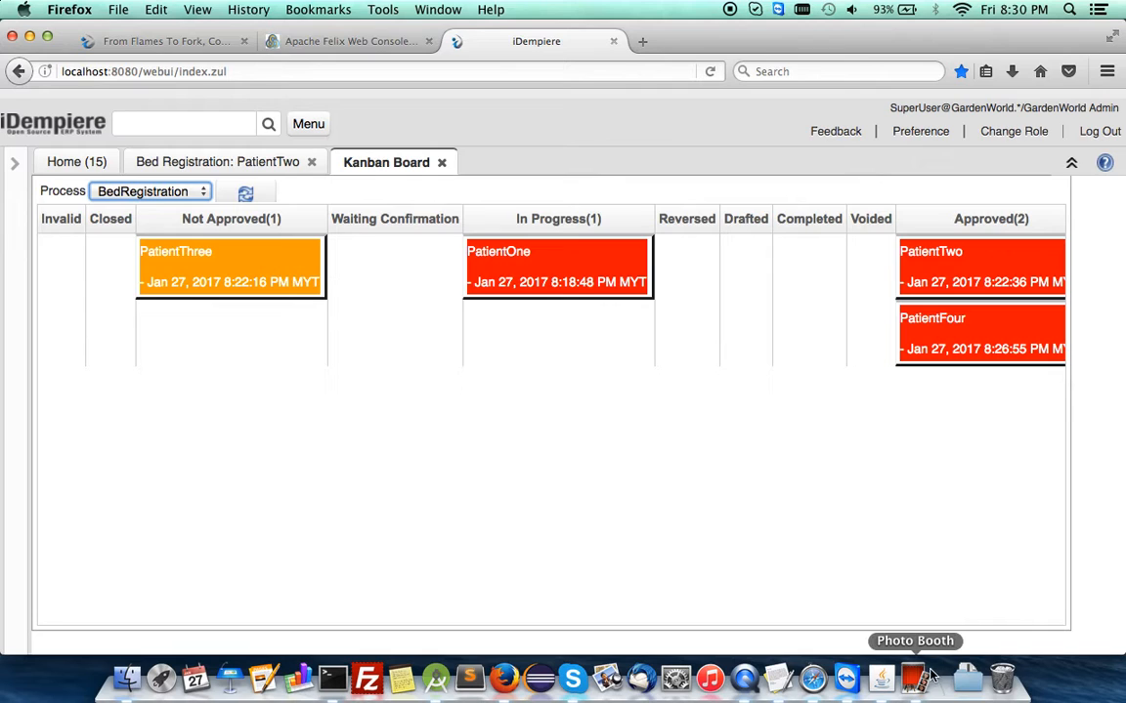
{"action": "left_click", "coordinate": [914, 676]}
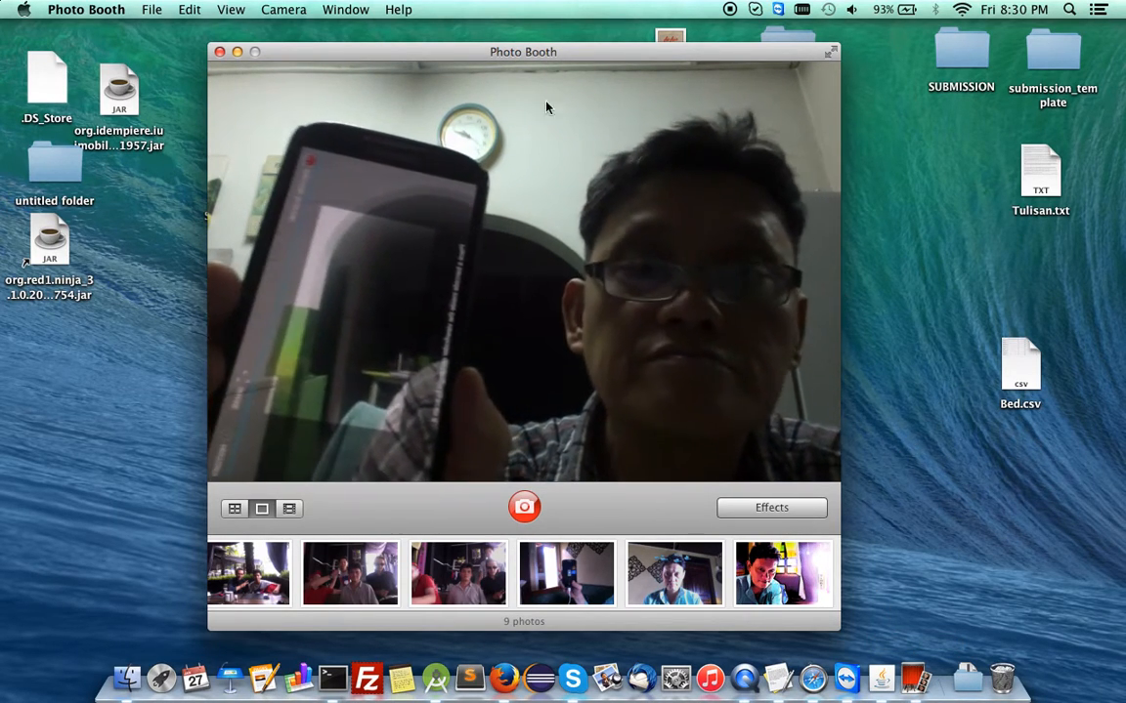
{"action": "left_click_drag", "start_coordinate": [523, 51], "coordinate": [935, 29]}
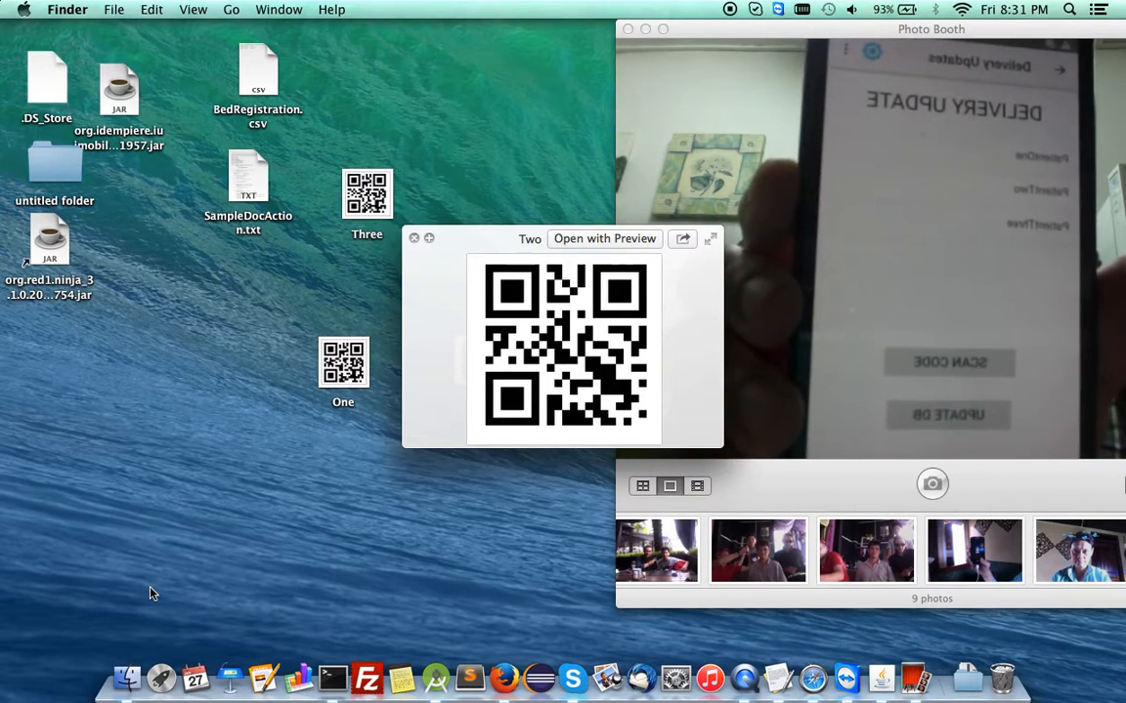
{"action": "mouse_move", "coordinate": [435, 677]}
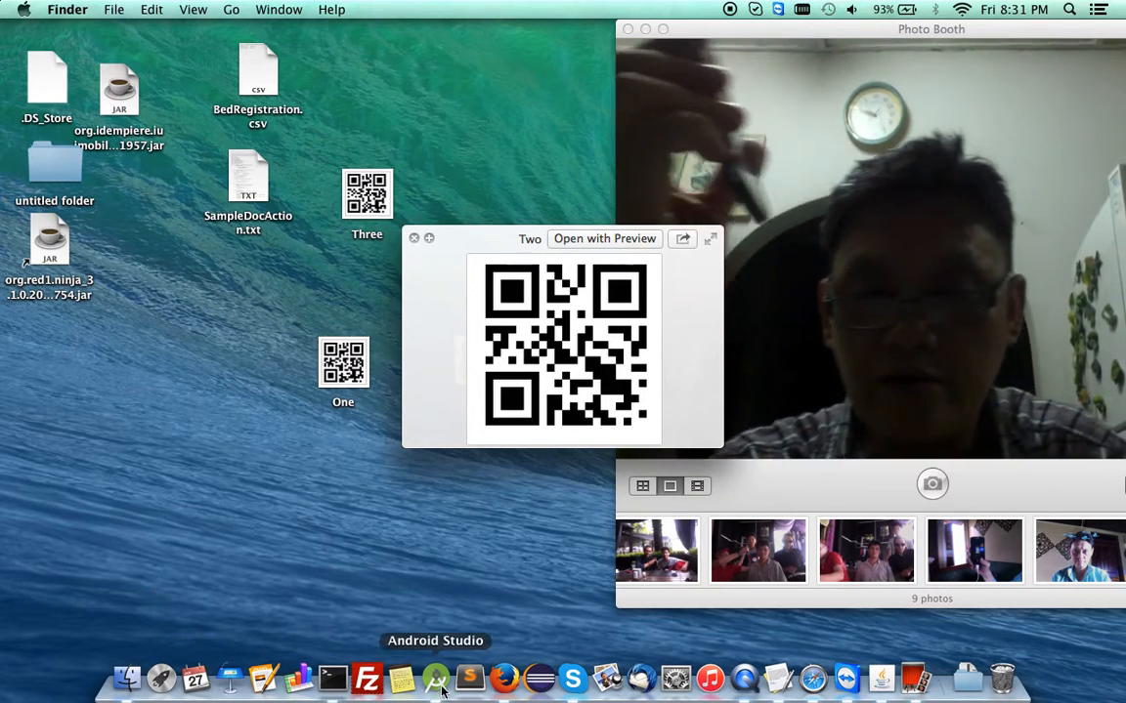
- Confirm PatientOne, PatientTwo and PatientThree under In Progress, then go to the forum post
{"action": "left_click", "coordinate": [435, 678]}
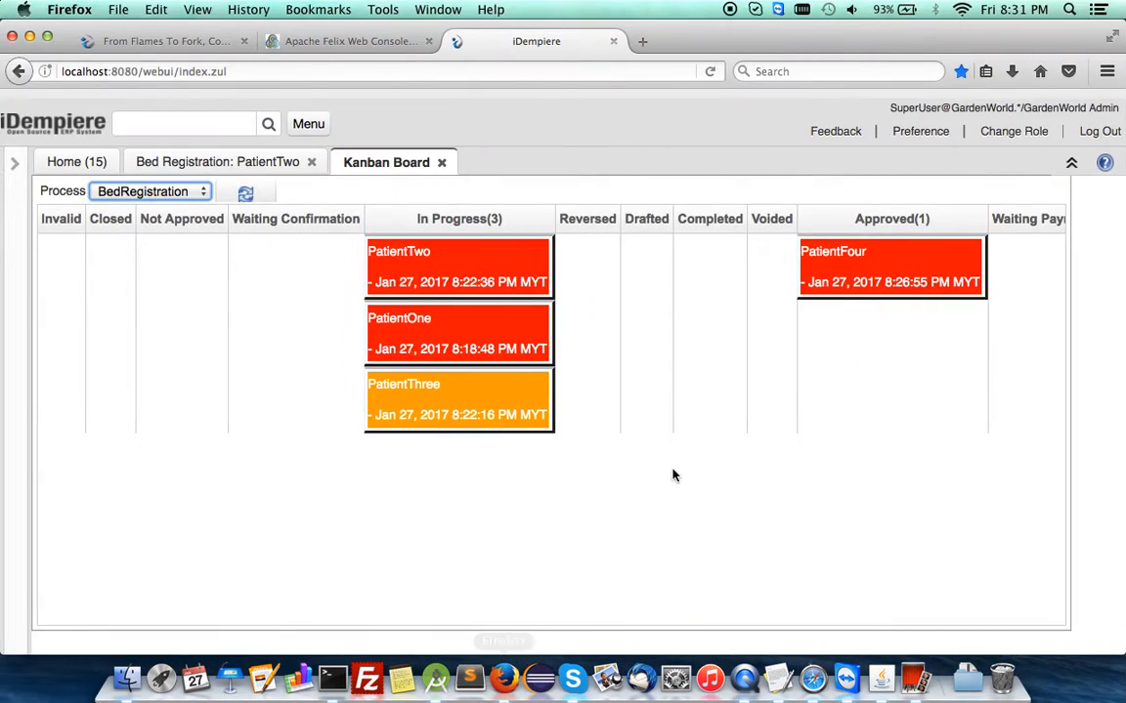
{"action": "mouse_move", "coordinate": [481, 449]}
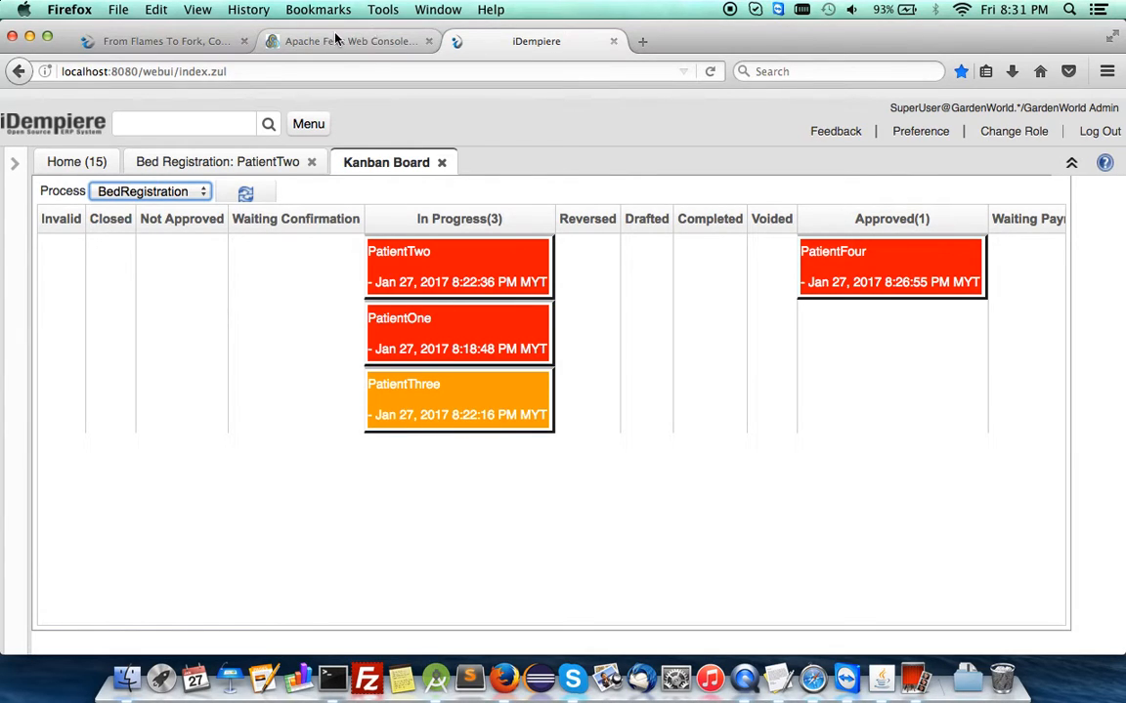
{"action": "left_click", "coordinate": [166, 41]}
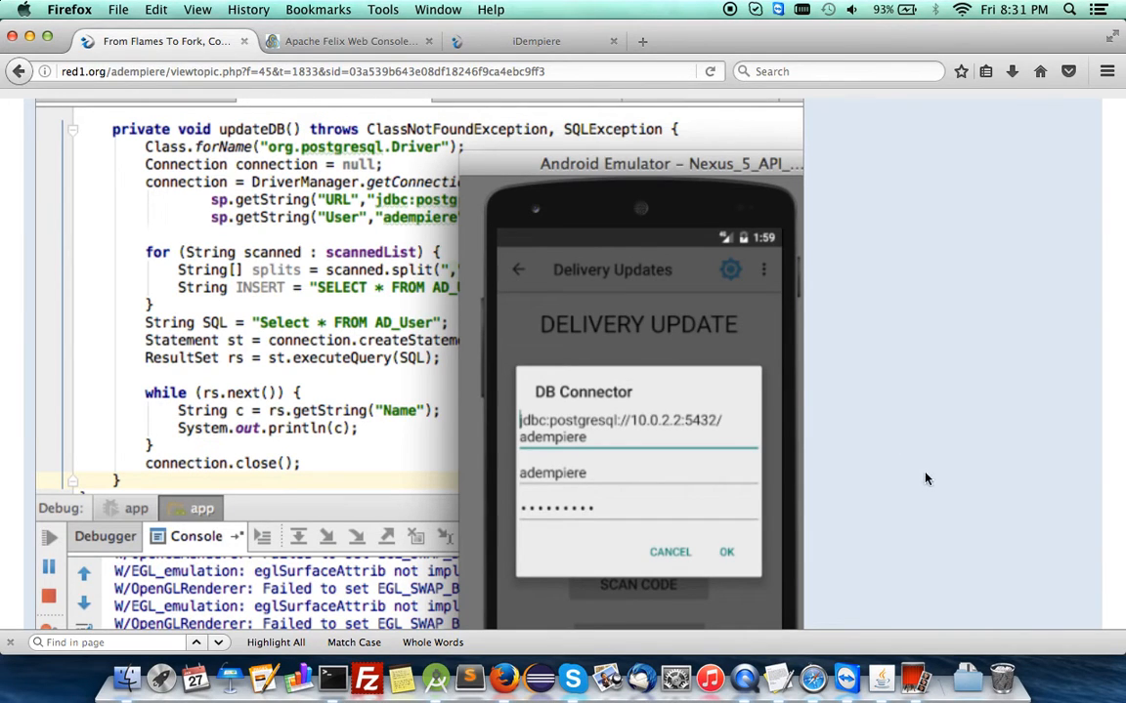
- Scroll the forum post to the console output listing GardenUser and Joe Sales
{"action": "scroll", "scroll_direction": "down", "scroll_amount": 3}
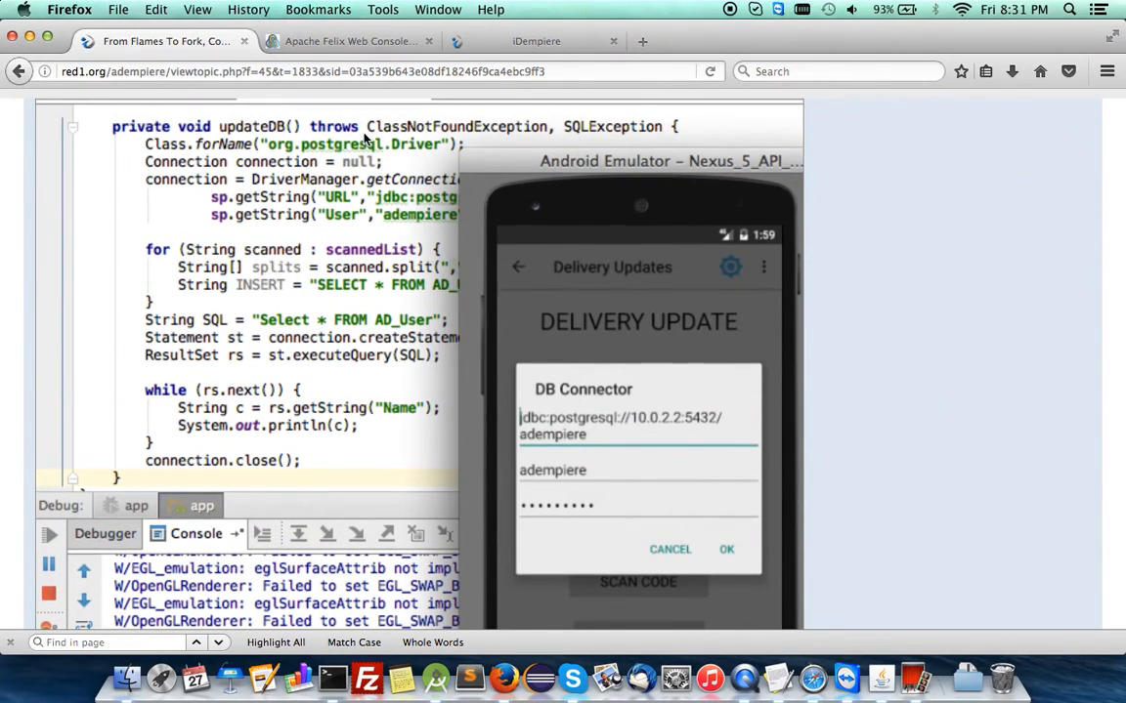
{"action": "mouse_move", "coordinate": [313, 157]}
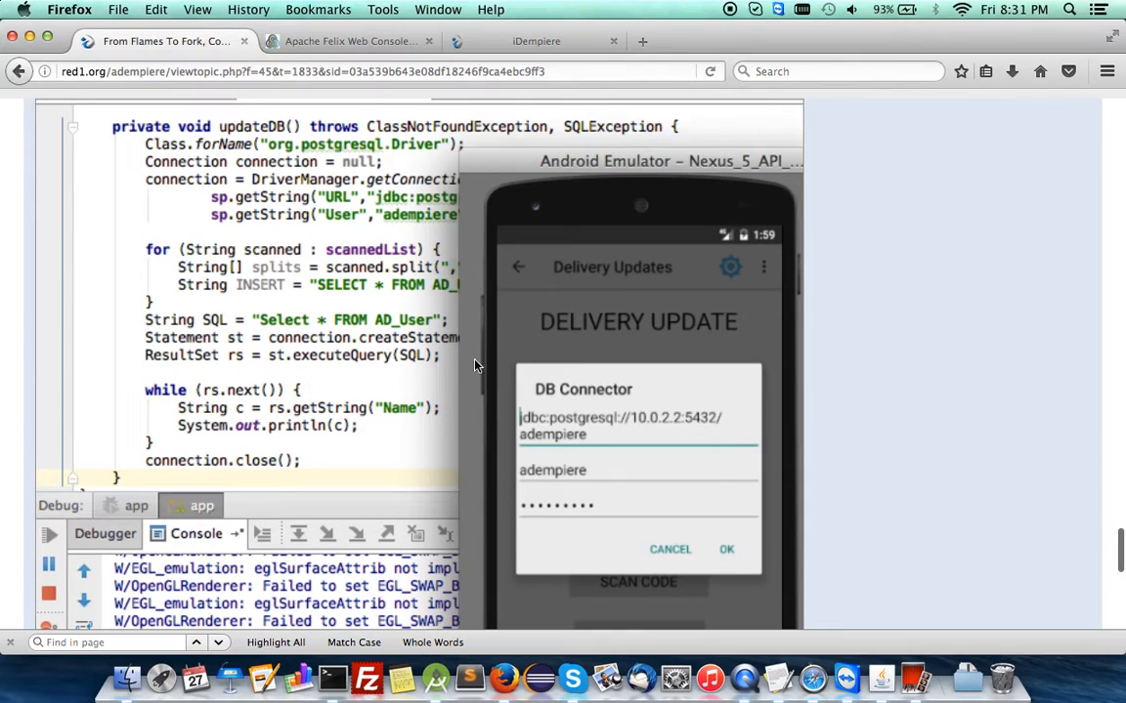
{"action": "mouse_move", "coordinate": [487, 366]}
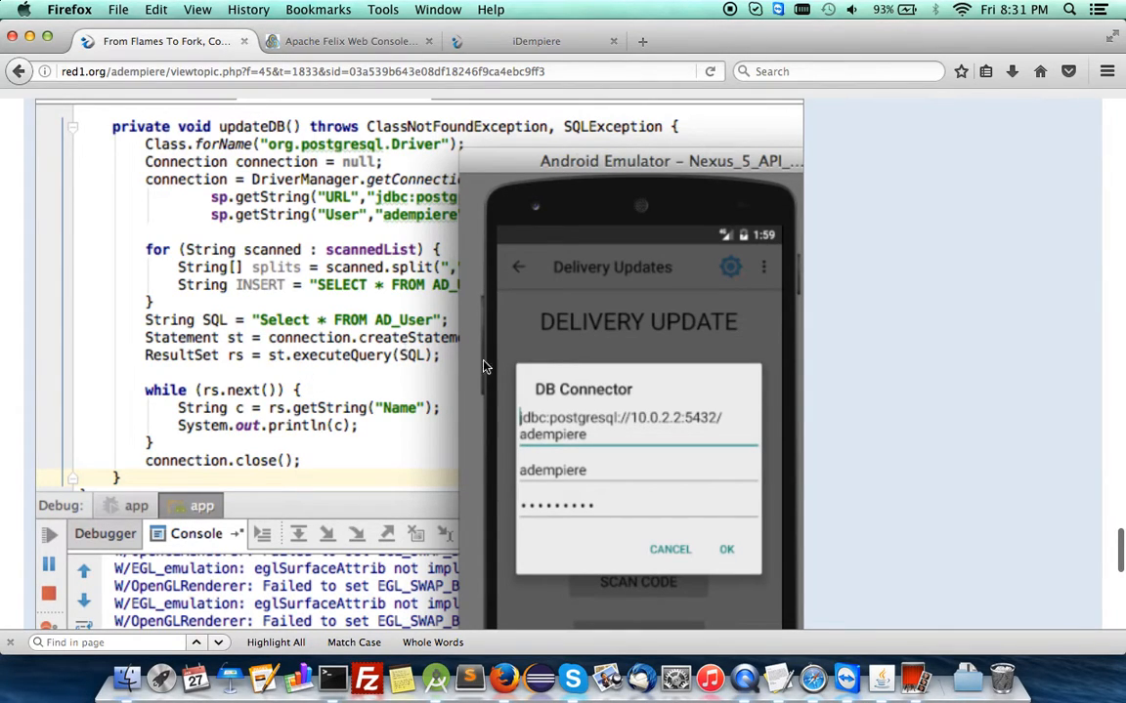
{"action": "scroll", "scroll_direction": "down", "scroll_amount": 3}
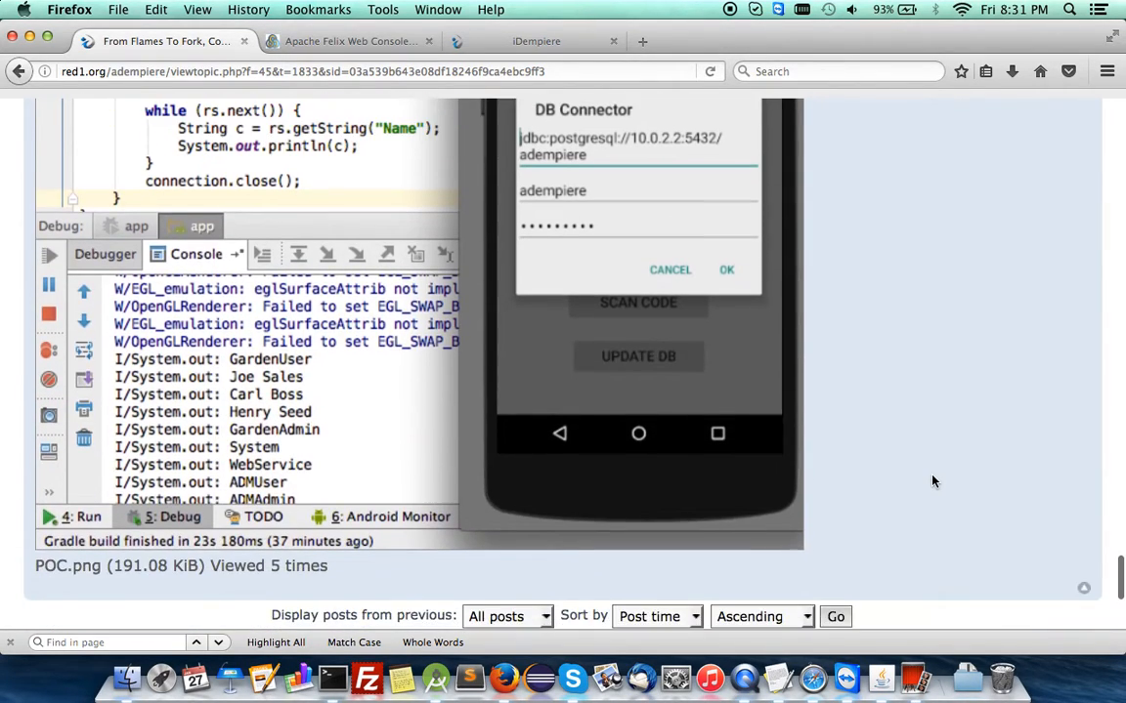